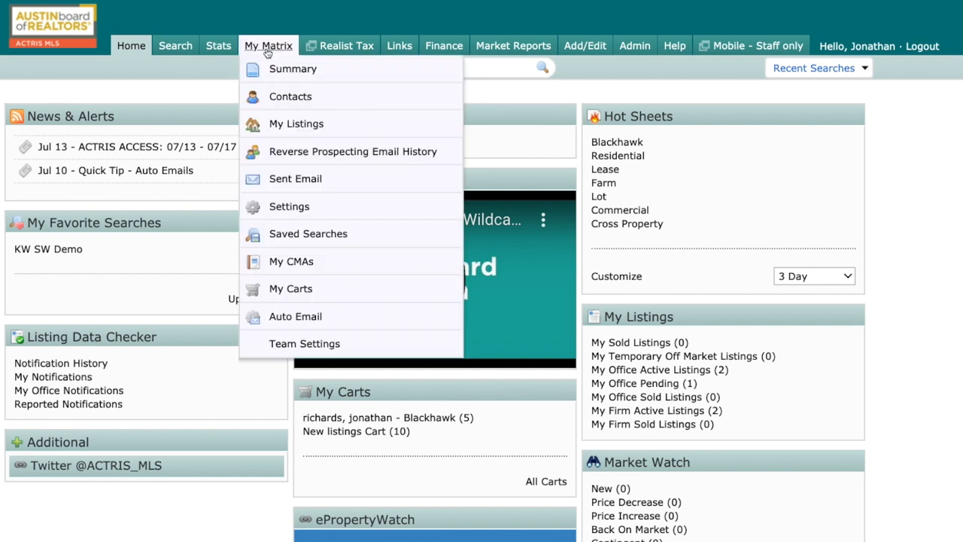
mouse_move(316, 241)
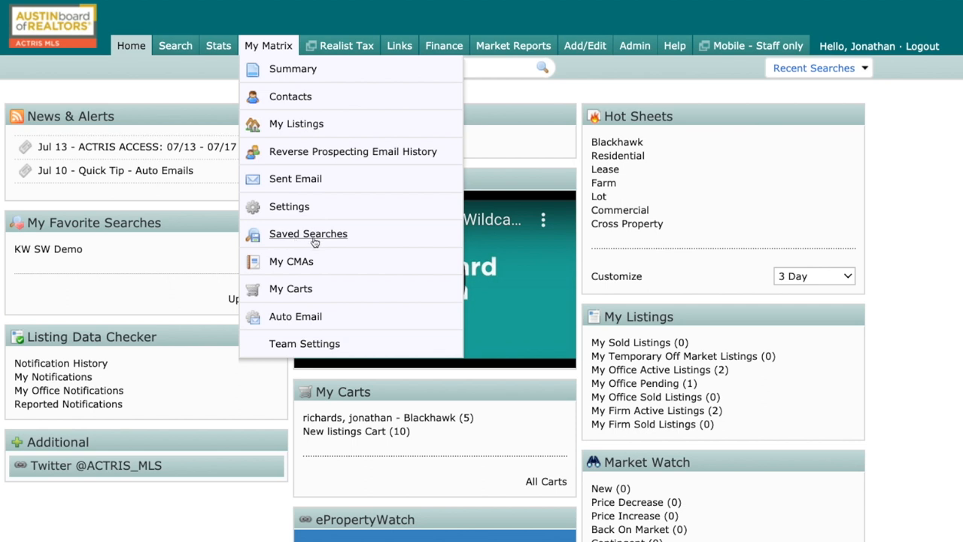
mouse_move(295, 316)
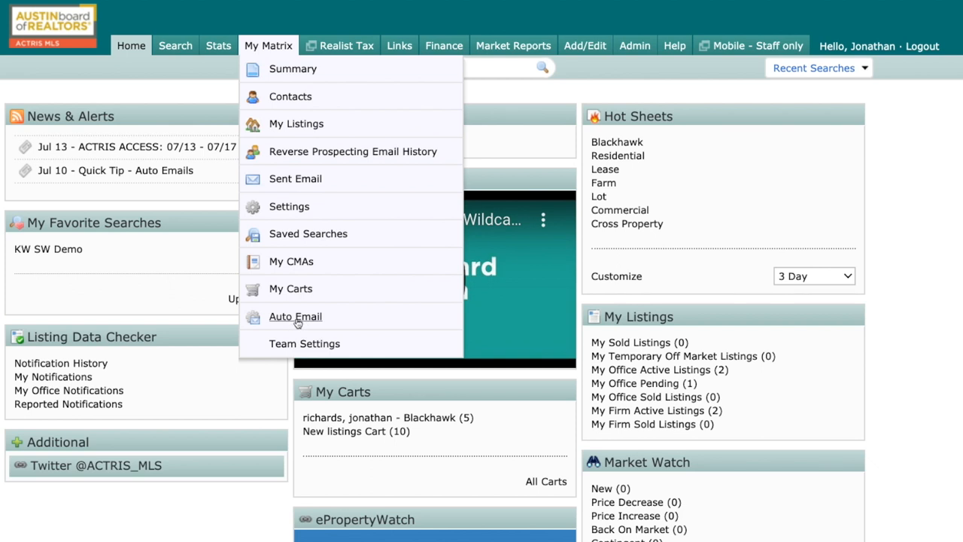
mouse_move(289, 96)
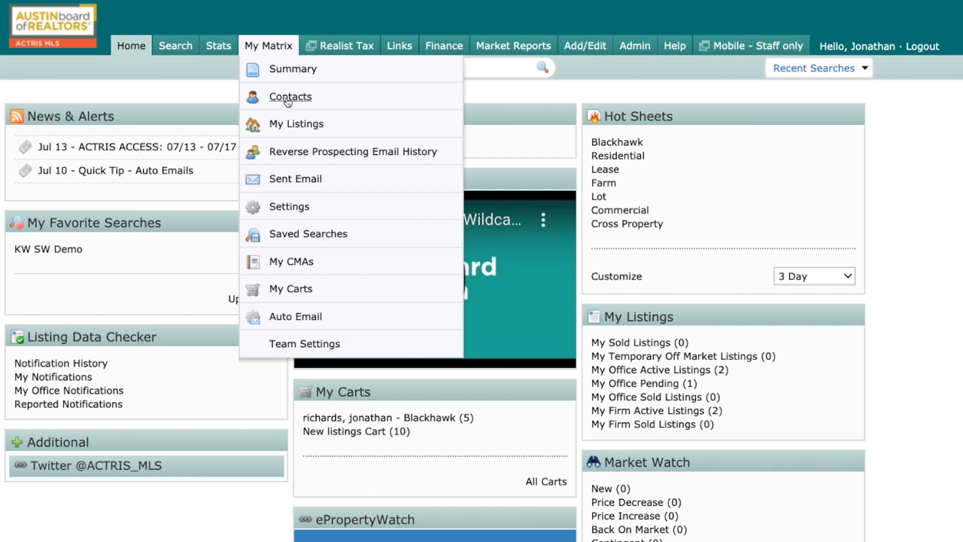
Expand the first active contact and view all fields in its Edit Contact form
left_click(289, 96)
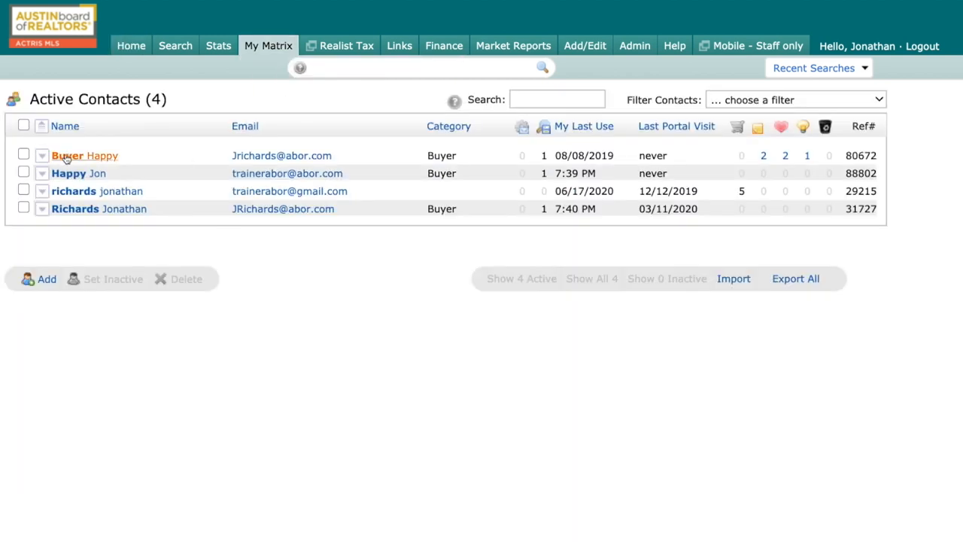
mouse_move(108, 229)
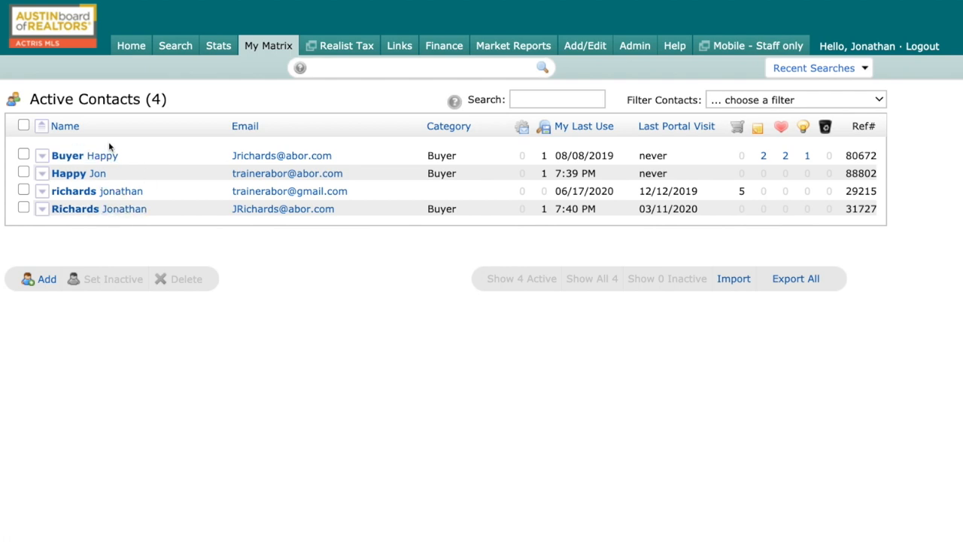
mouse_move(120, 155)
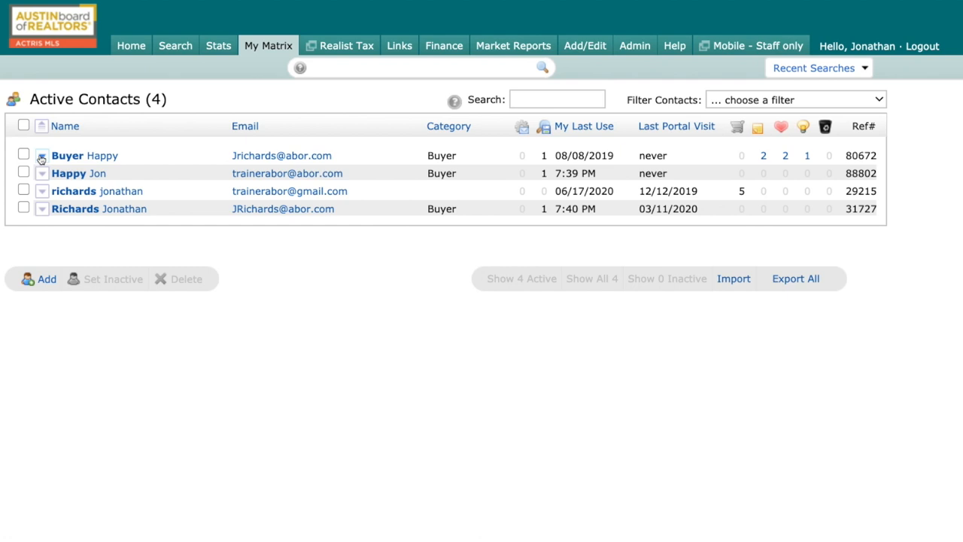
left_click(42, 155)
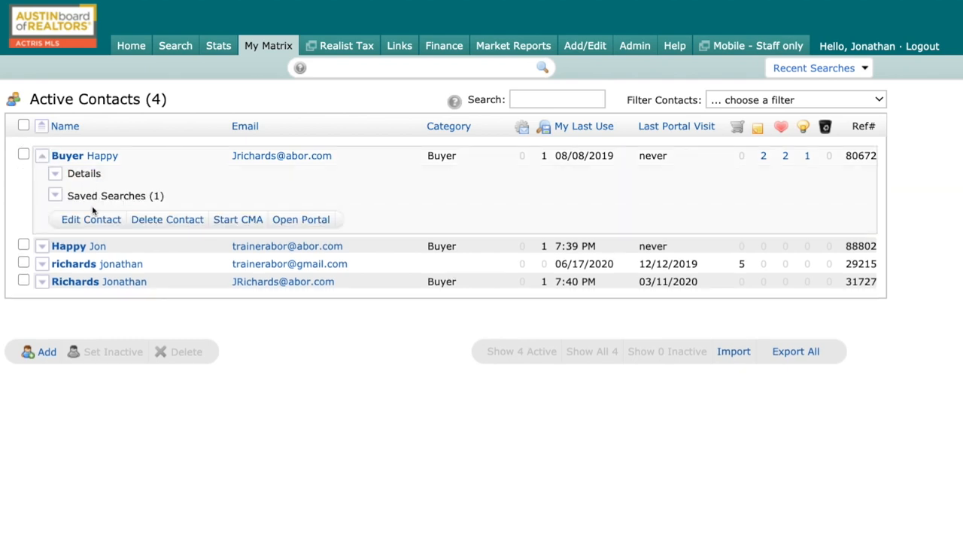
mouse_move(301, 219)
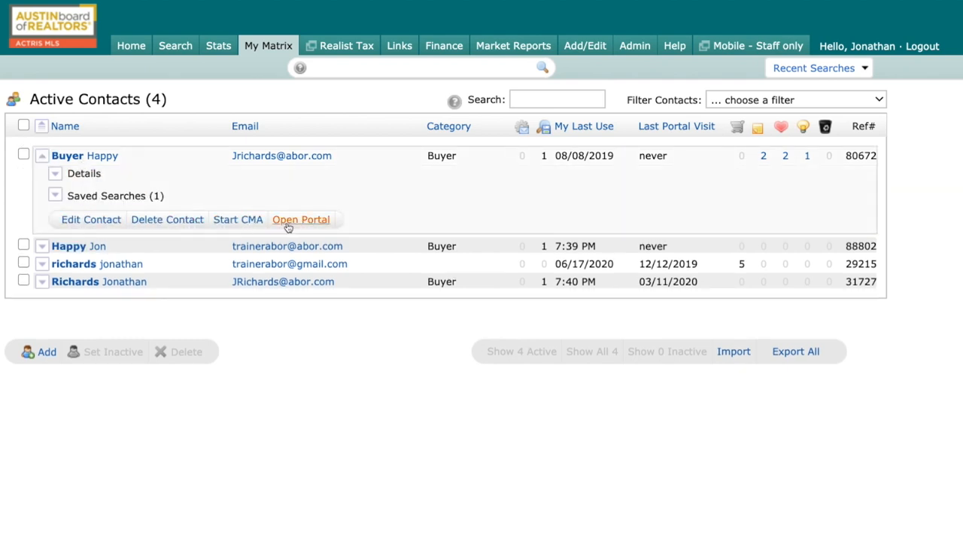
left_click(90, 220)
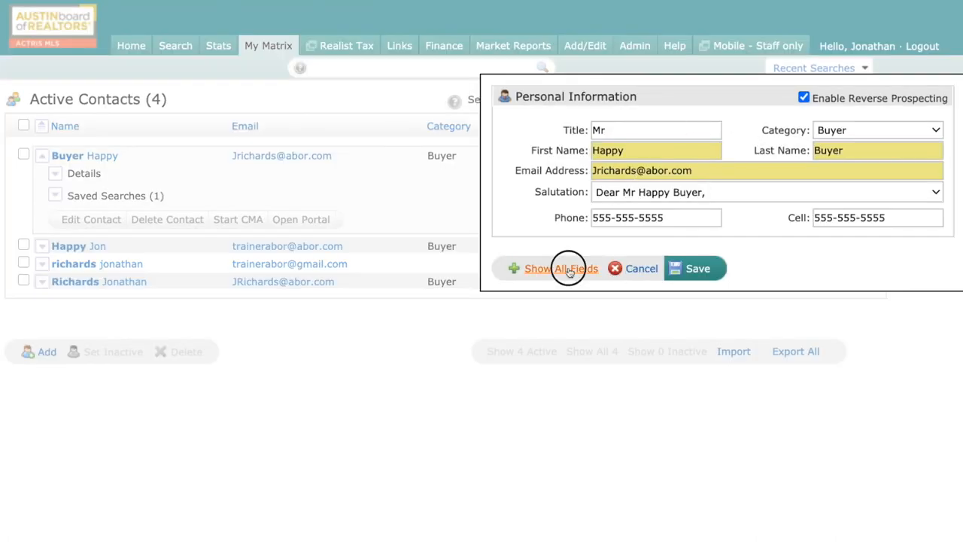
left_click(560, 268)
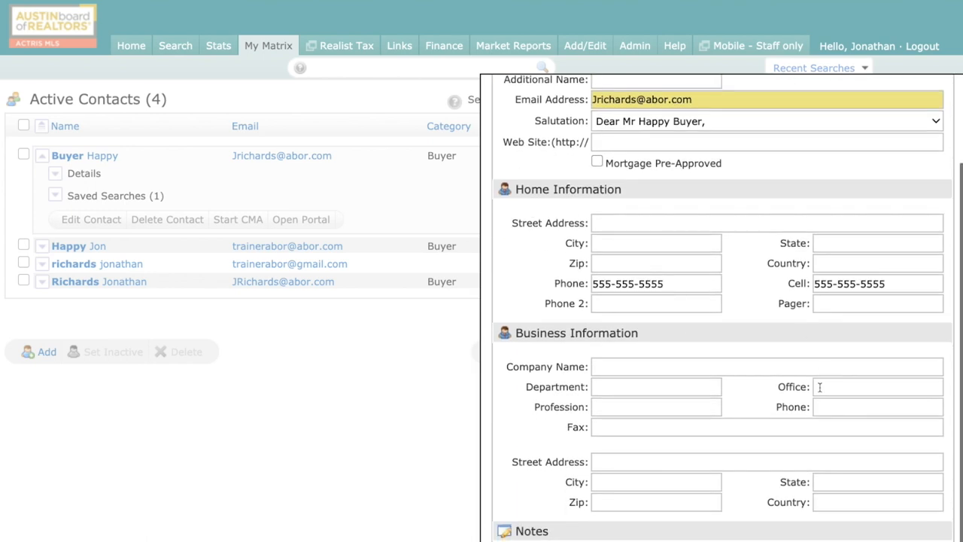
scroll("down", 3)
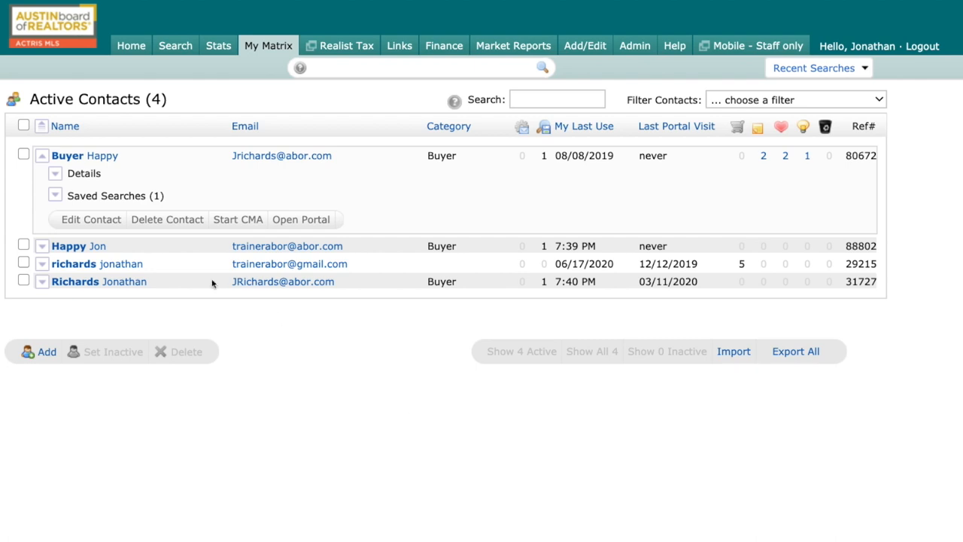
mouse_move(167, 219)
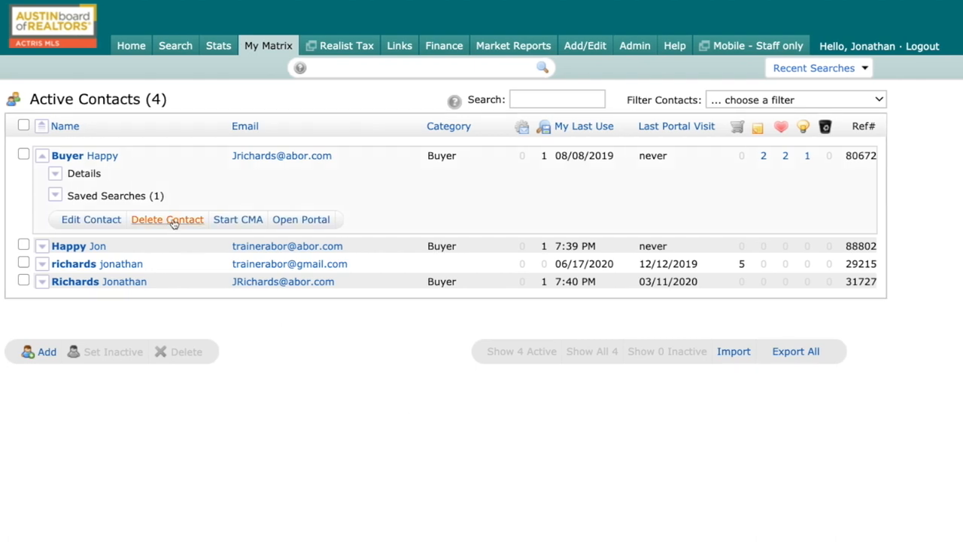
mouse_move(238, 220)
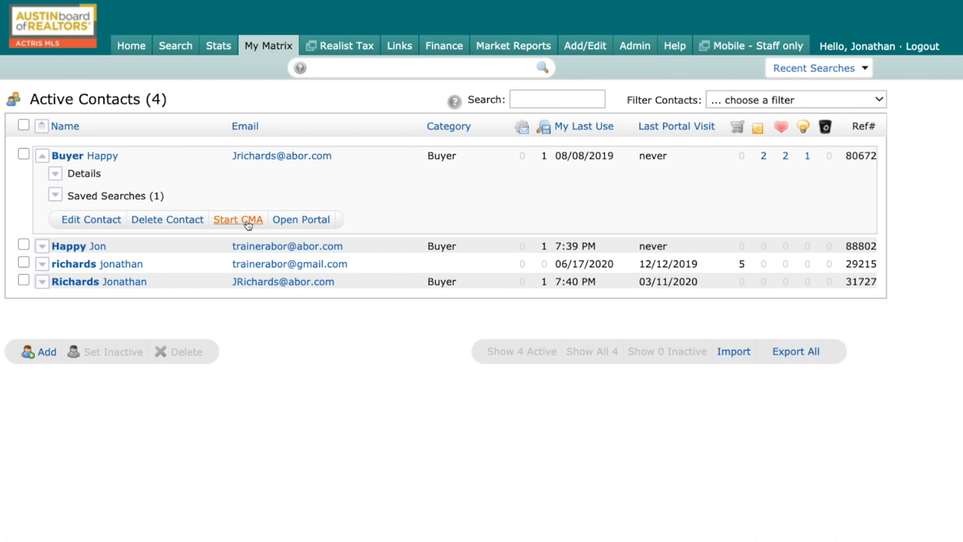
mouse_move(301, 220)
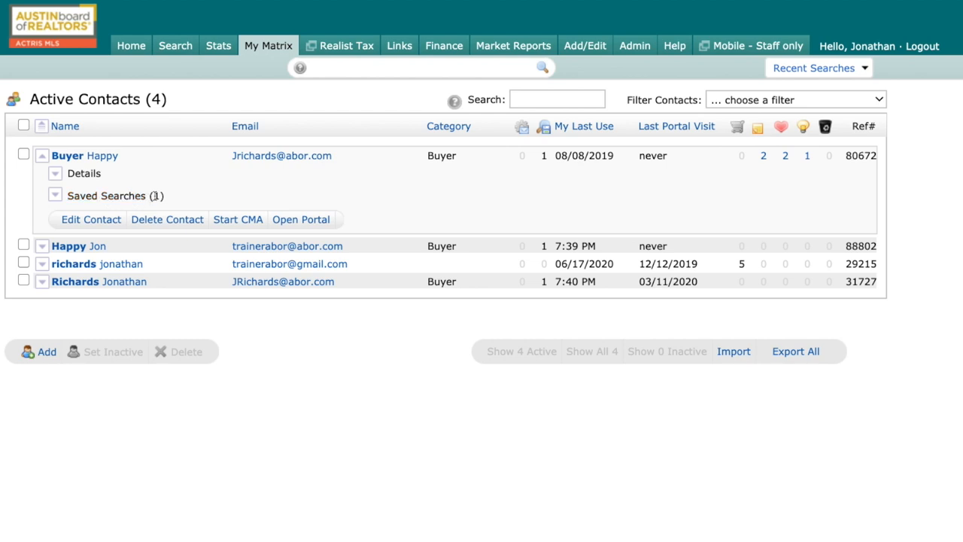
Expand the 'Lets make it happen!' saved search to view its criteria and 38 new listings, then collapse it
left_click(54, 195)
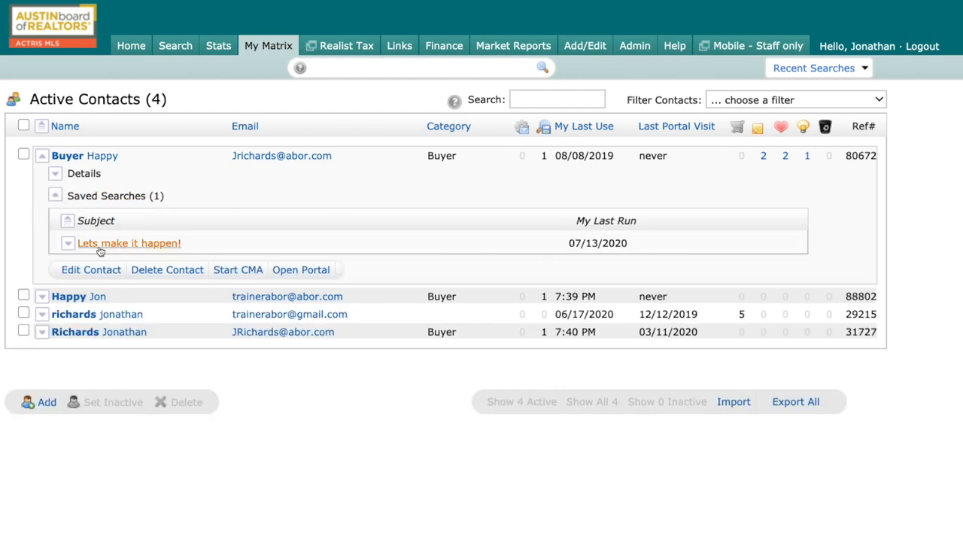
left_click(66, 243)
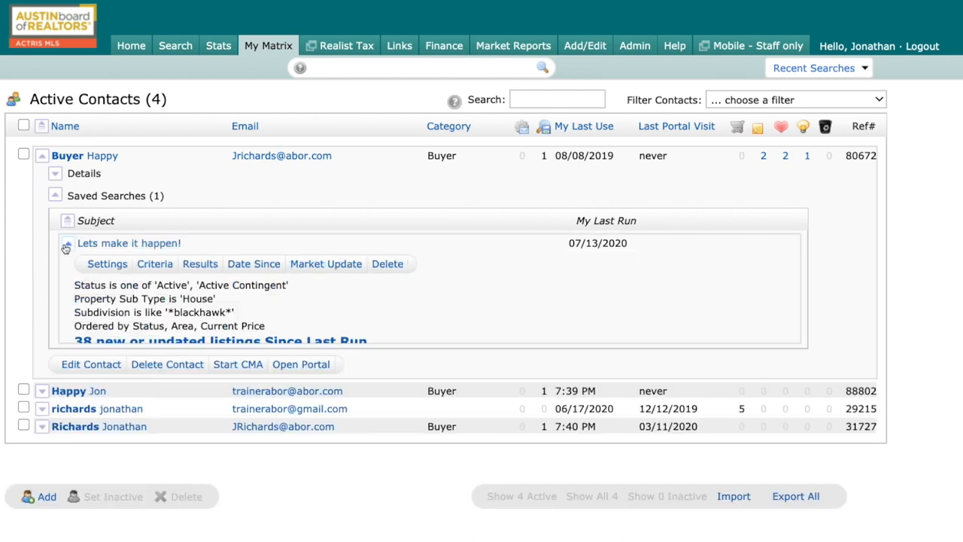
left_click(67, 244)
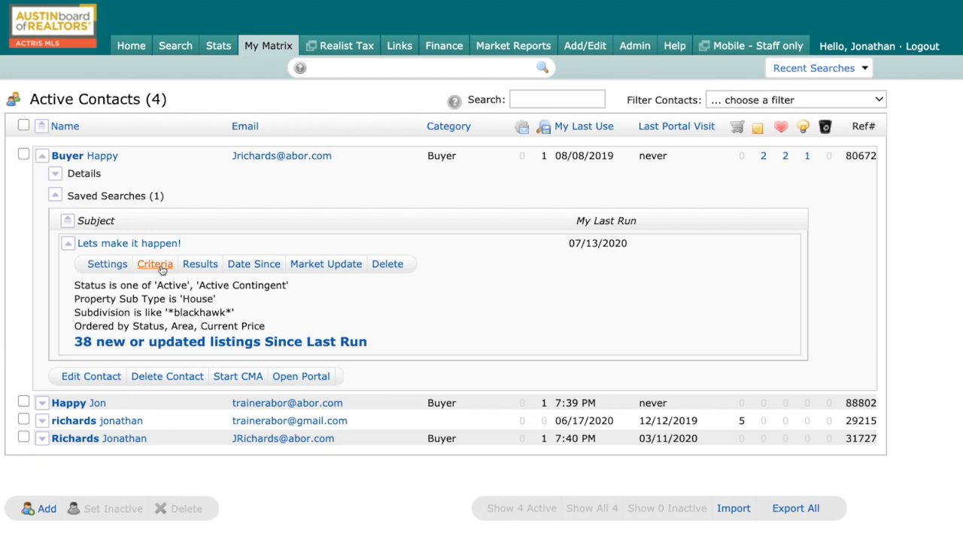
mouse_move(200, 264)
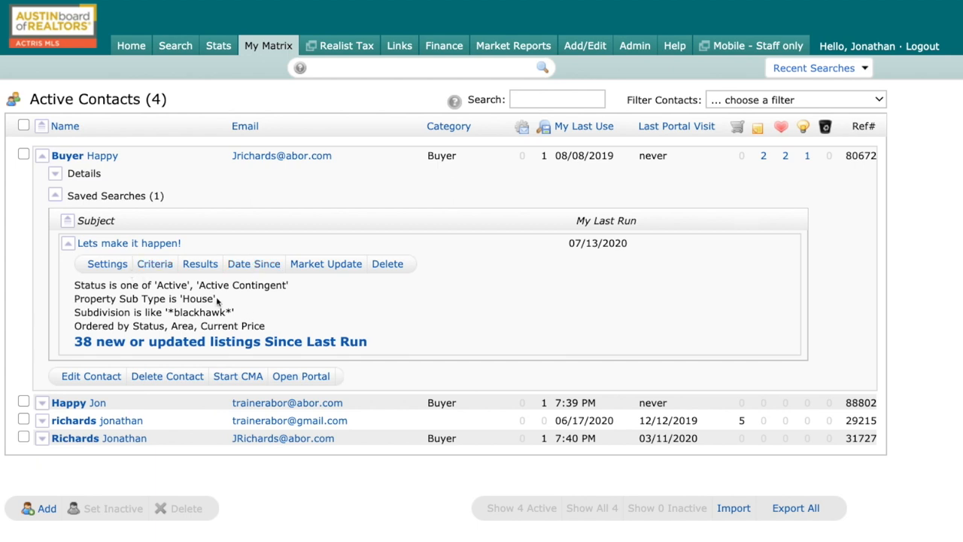
mouse_move(368, 268)
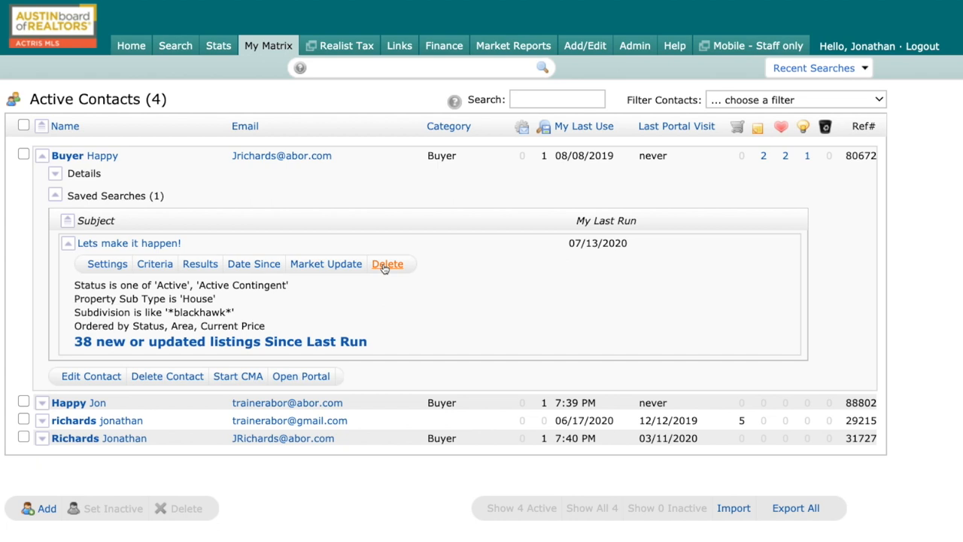
left_click(67, 244)
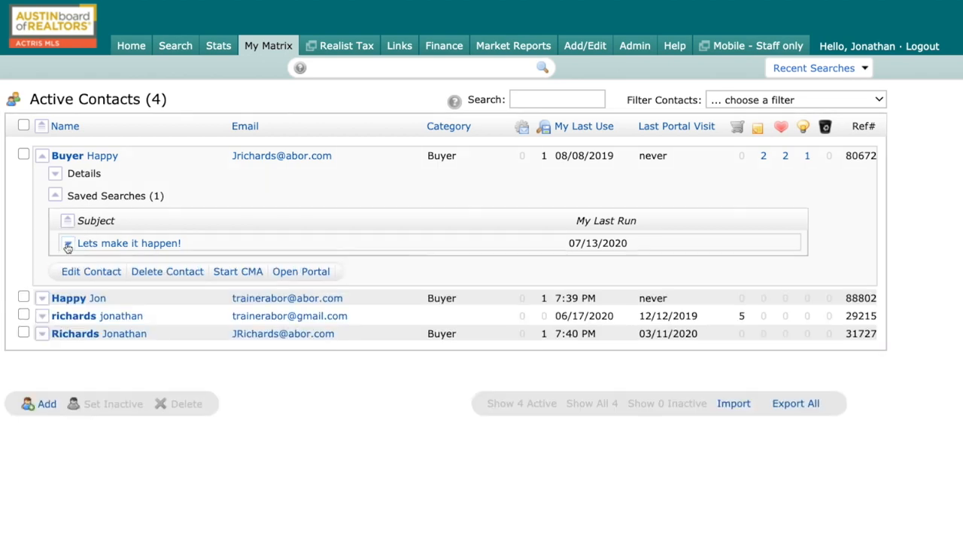
left_click(42, 155)
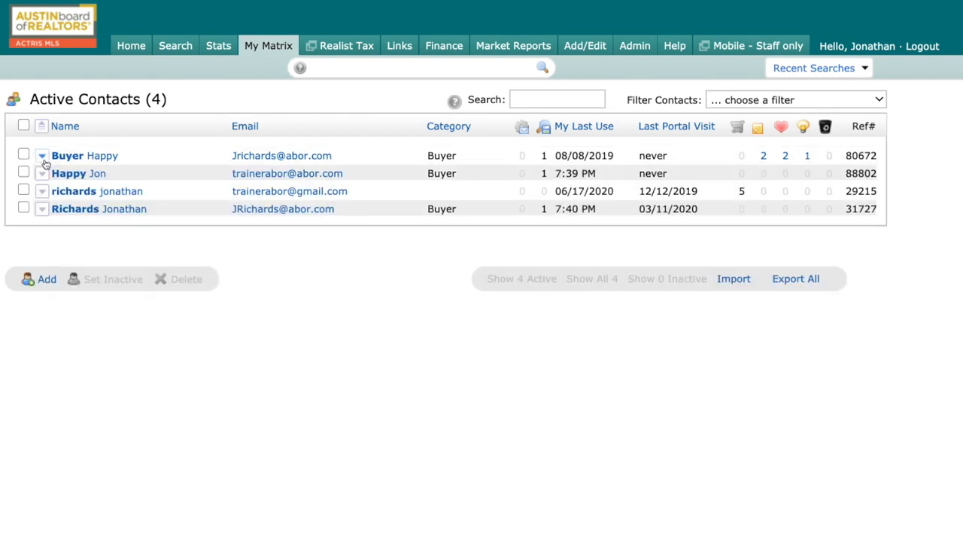
left_click(43, 189)
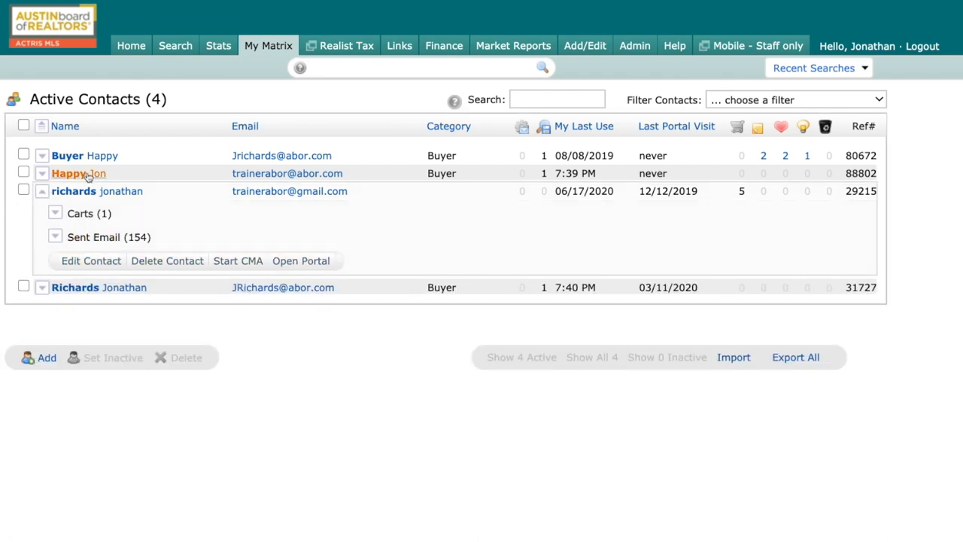
mouse_move(93, 238)
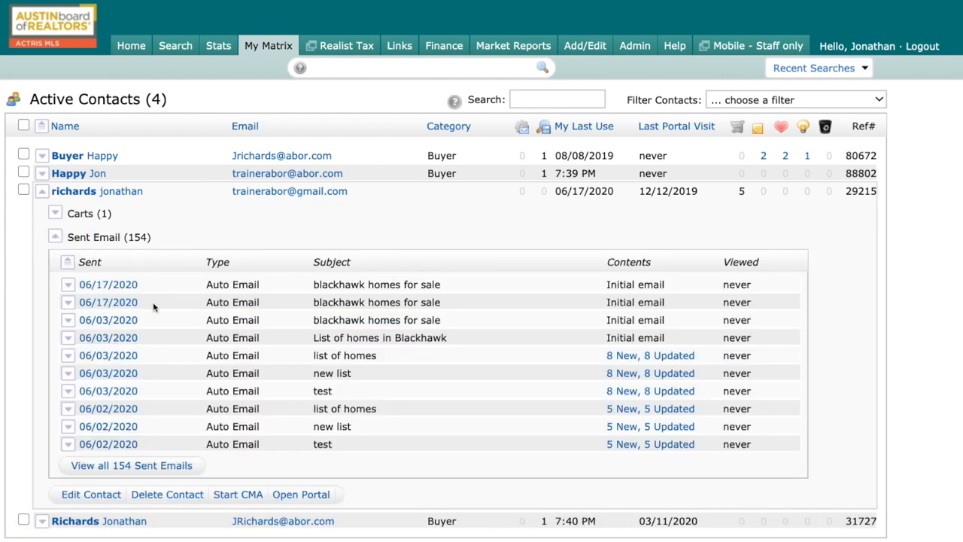
mouse_move(156, 247)
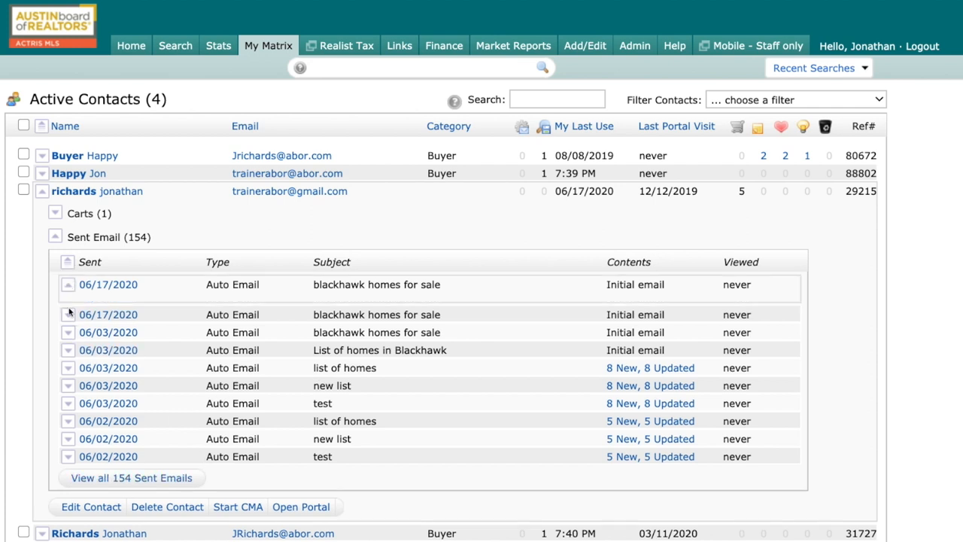
left_click(68, 284)
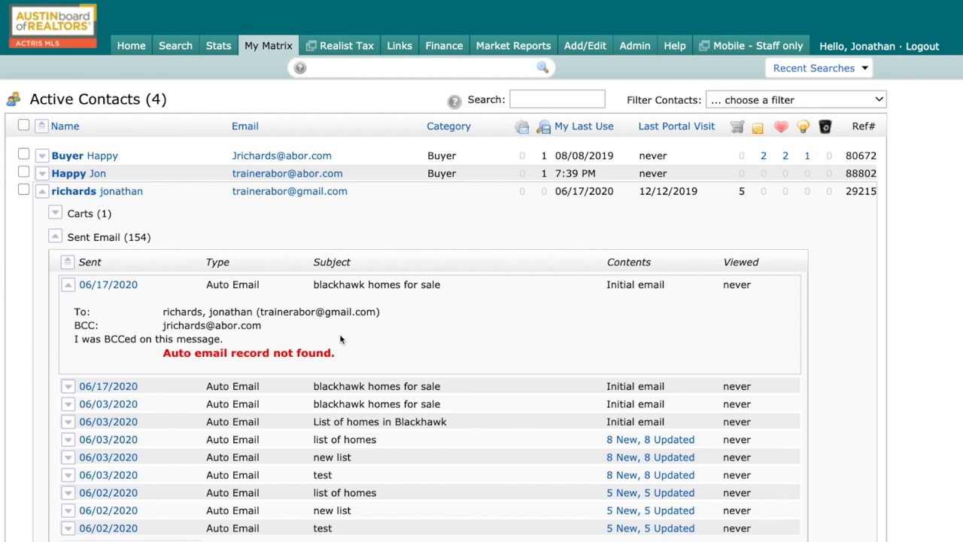
left_click(70, 284)
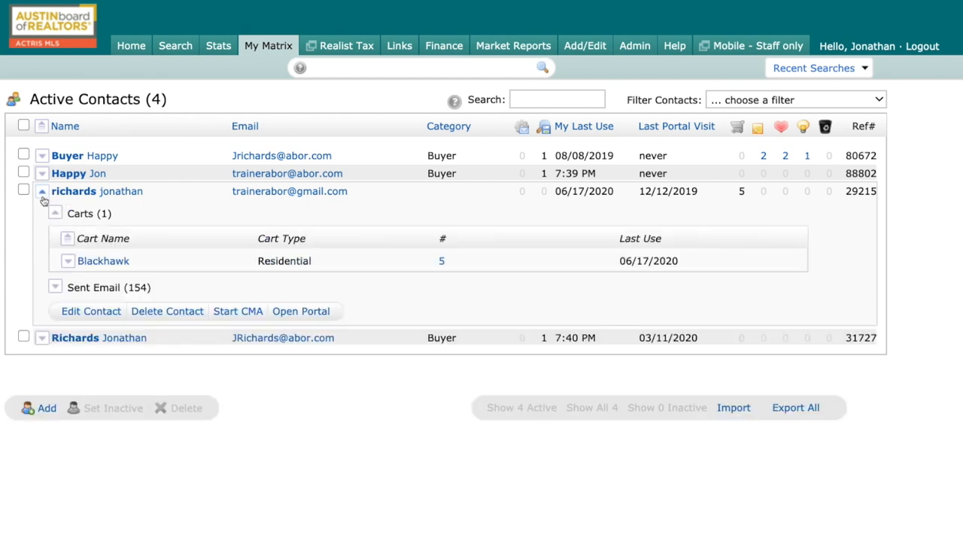
left_click(42, 190)
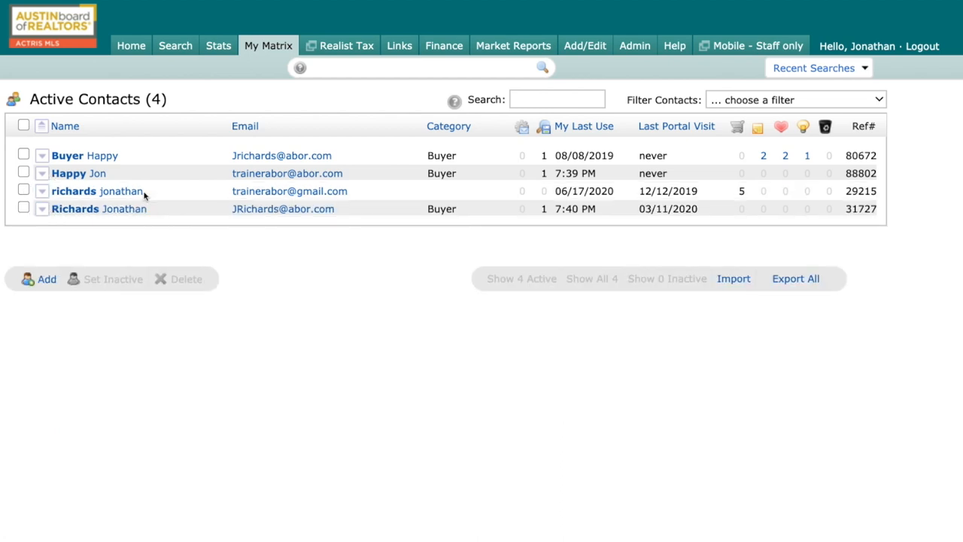